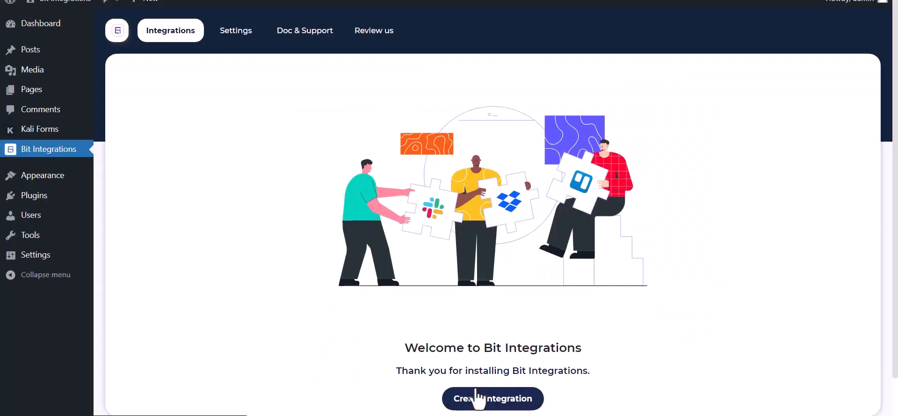
Create an integration with Kali Forms as trigger, copy its webhook URL, and start fetching
left_click(492, 398)
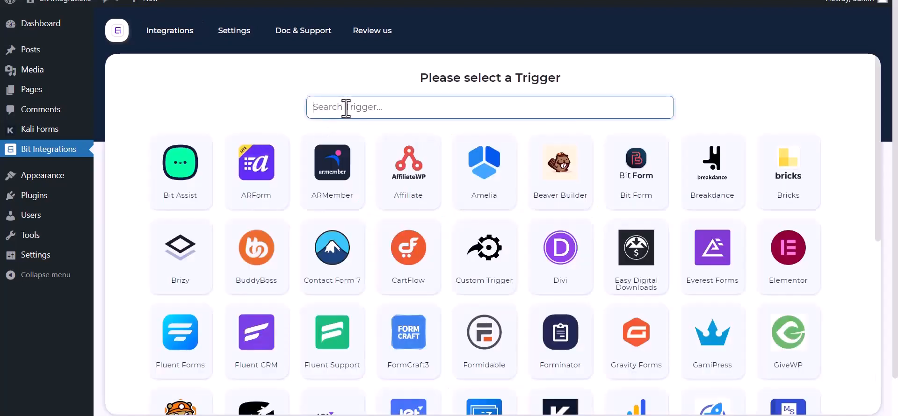
type("ka")
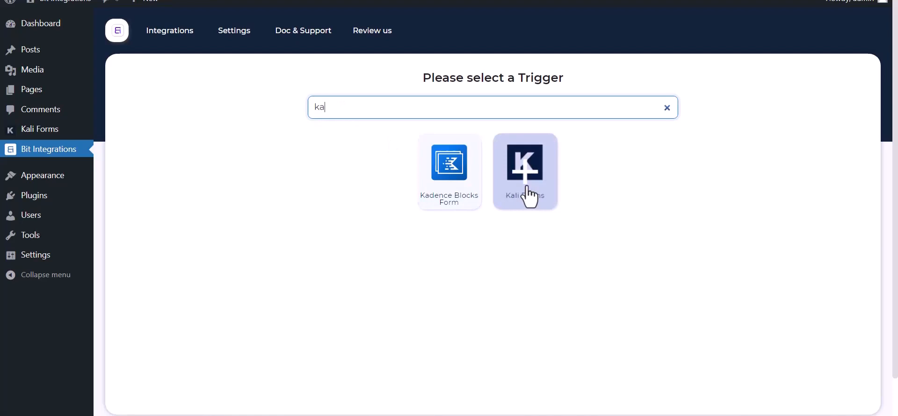
left_click(524, 172)
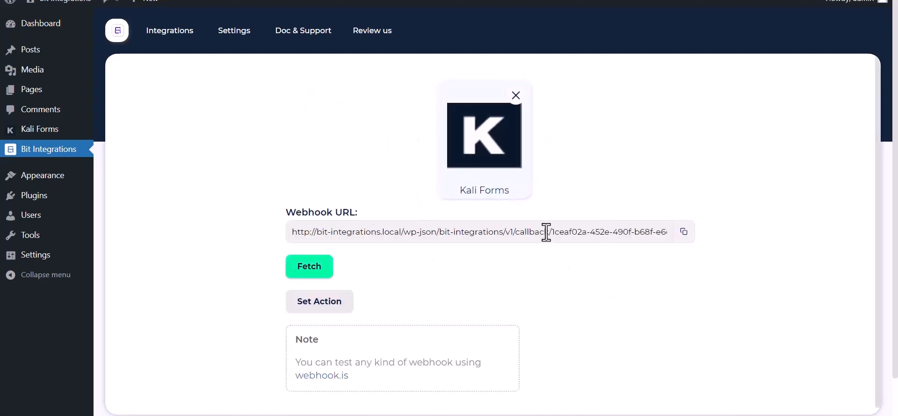
left_click(683, 232)
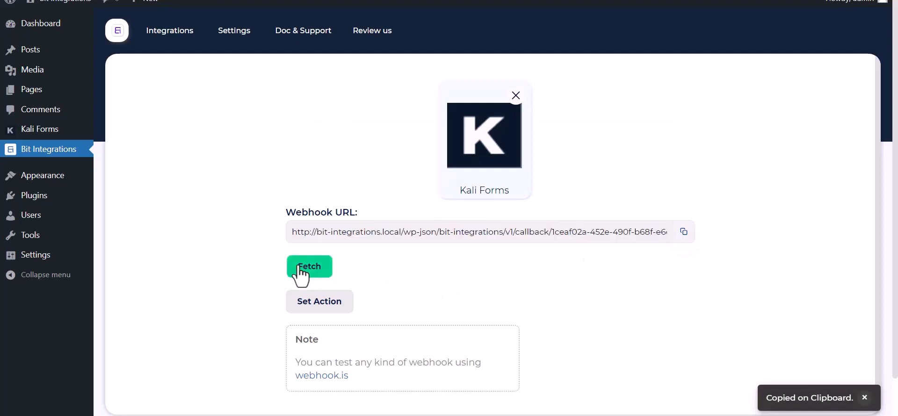
left_click(39, 129)
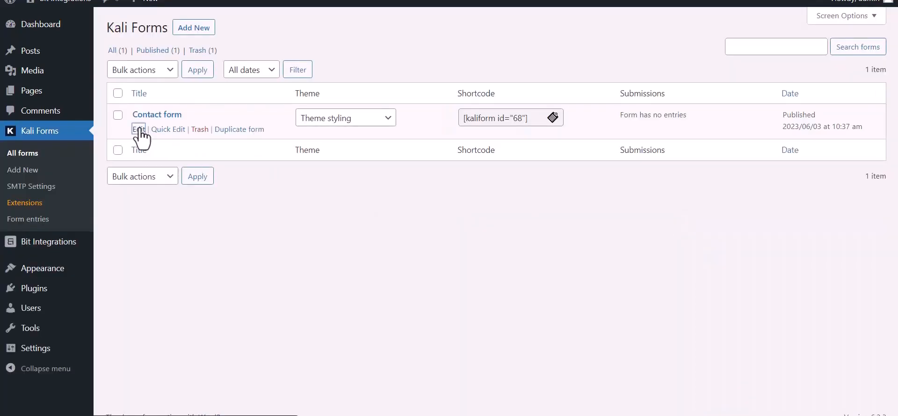
Open the Contact form's Web Hooks settings and name a new webhook 'Bit Integrations'
left_click(138, 128)
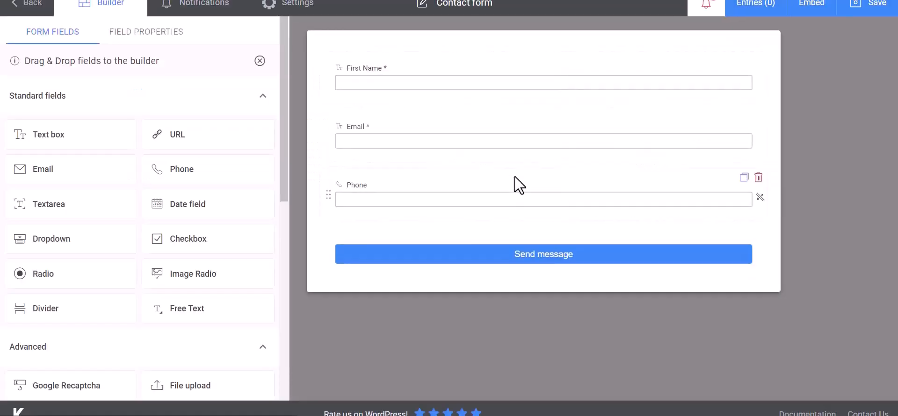
mouse_move(161, 108)
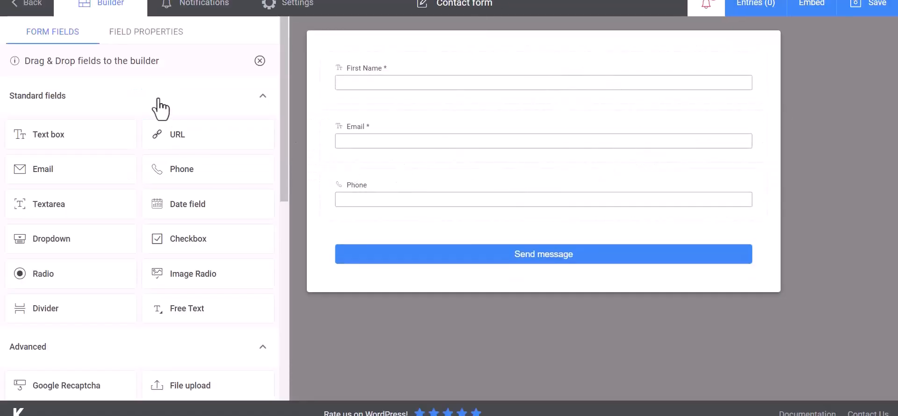
left_click(296, 5)
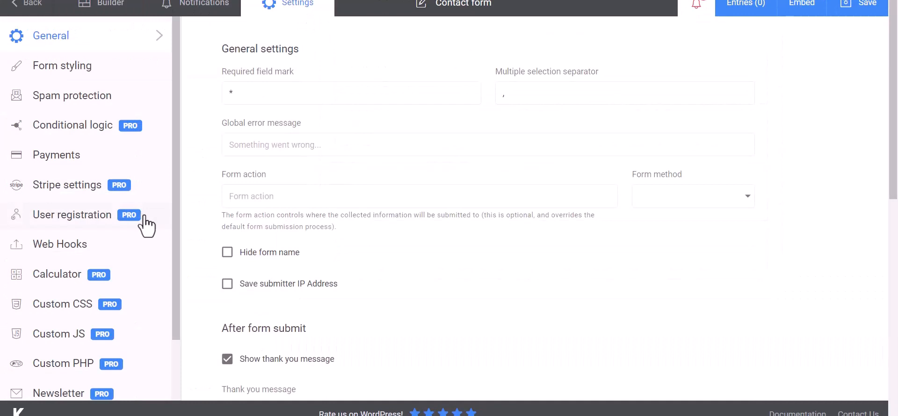
left_click(59, 244)
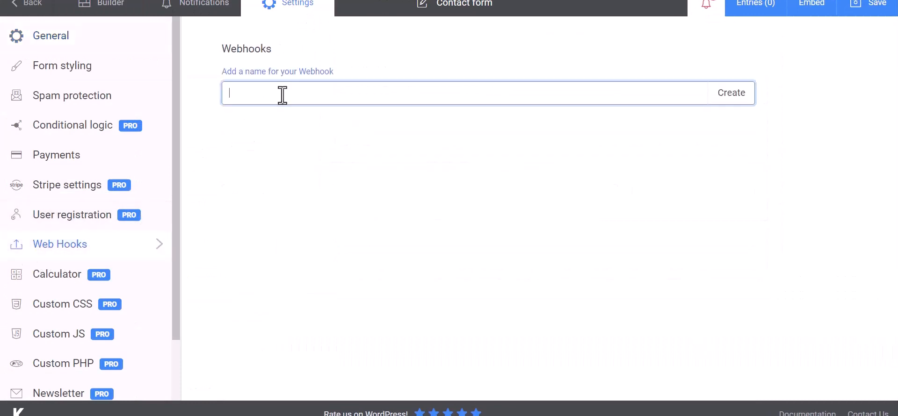
type("Bit")
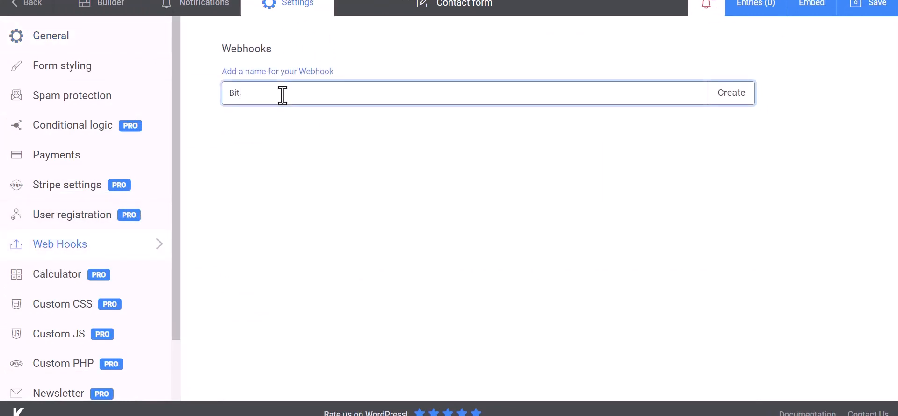
type("Int")
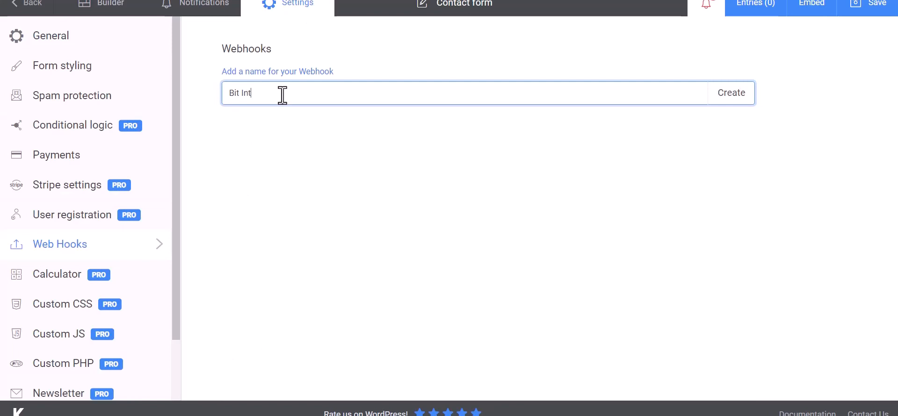
type("egrations")
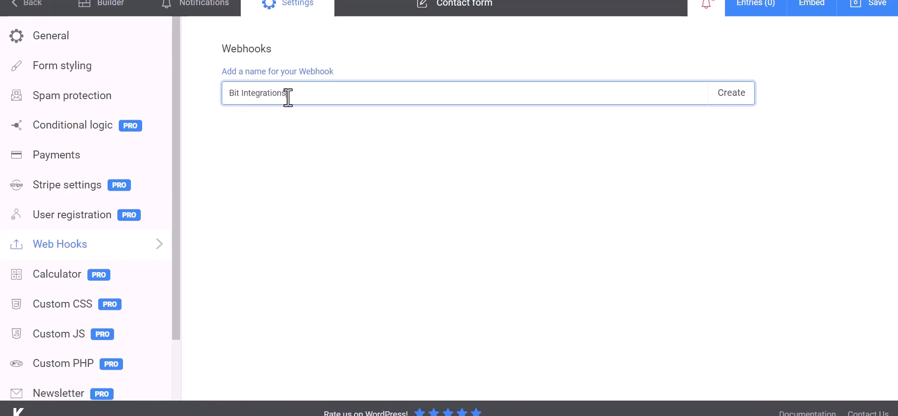
left_click(730, 92)
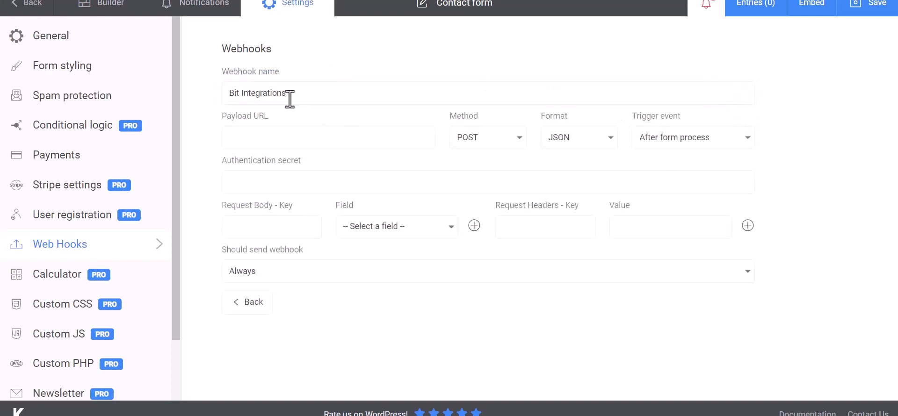
left_click(327, 137)
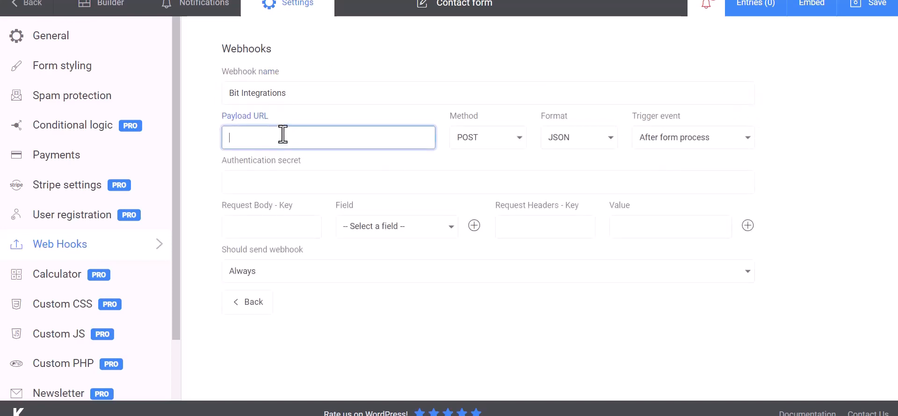
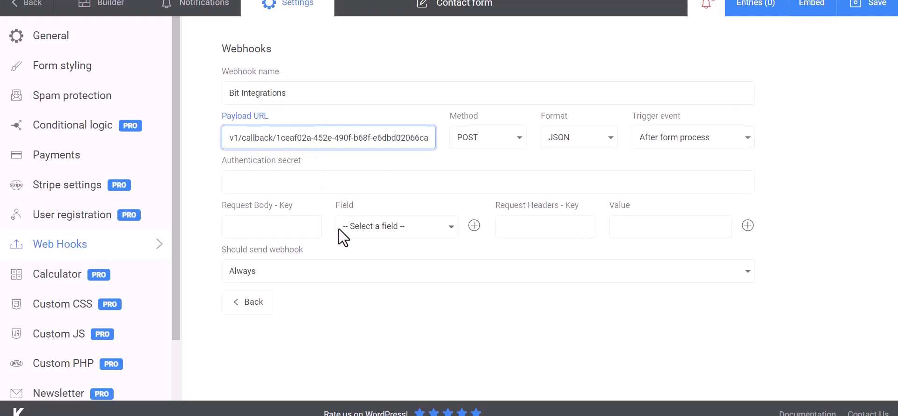
Add body keys Name, Email and Phone mapped to the First Name, Email and Phone fields
left_click(395, 225)
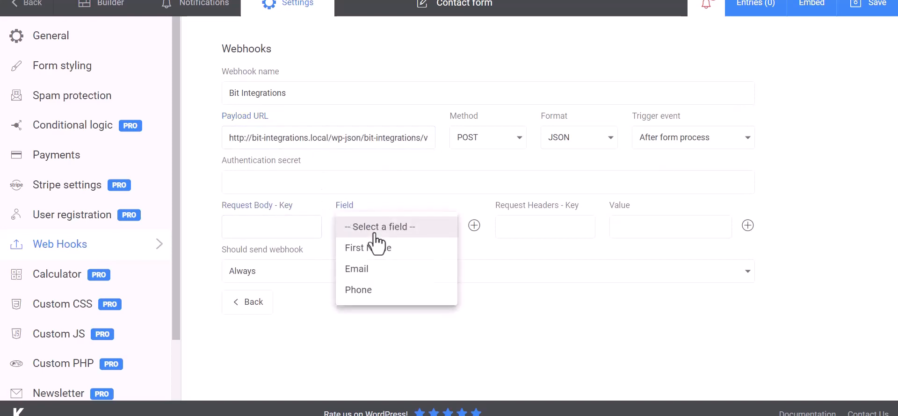
left_click(368, 247)
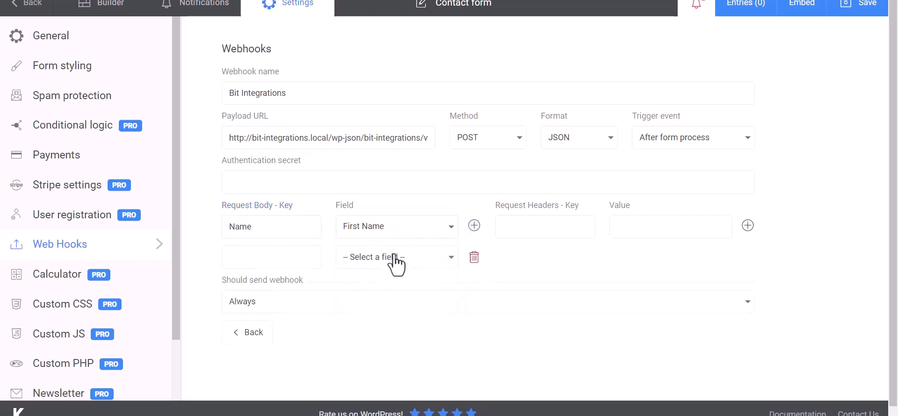
type("Email")
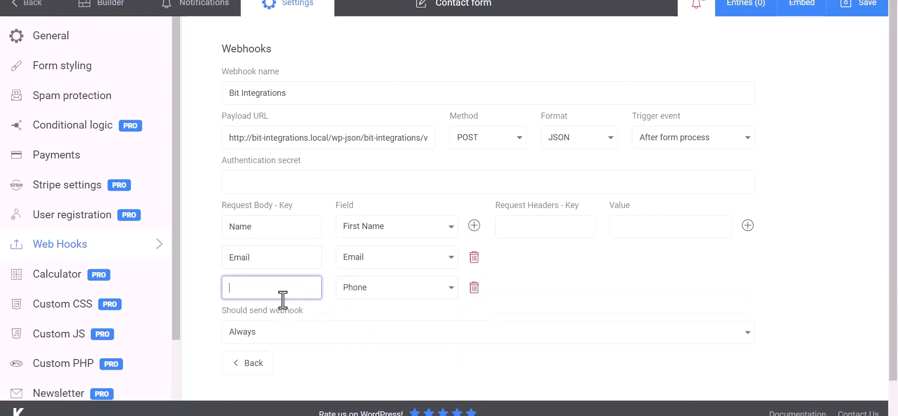
type("Phone")
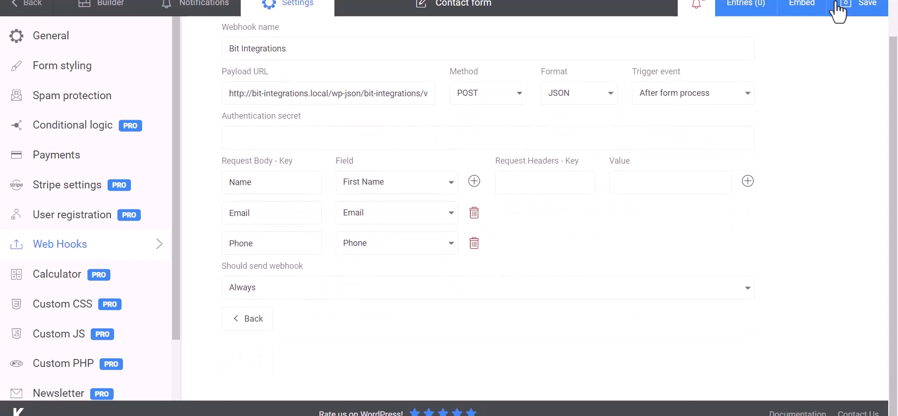
Save the Contact form and send a test request through the Bit Integrations webhook
left_click(869, 5)
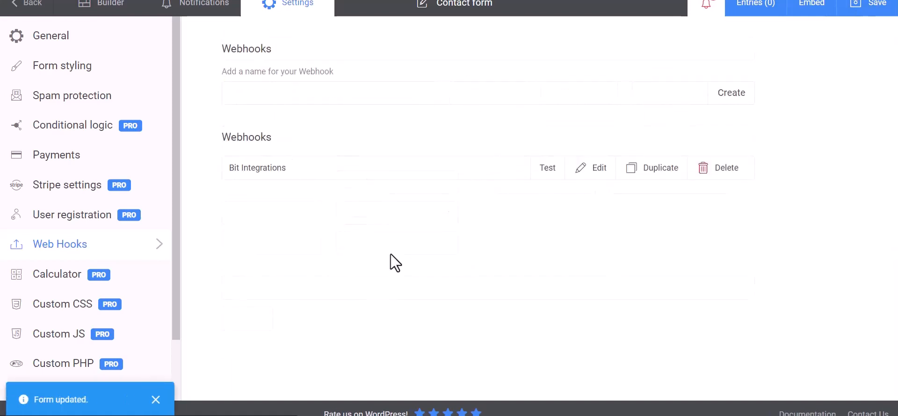
mouse_move(546, 168)
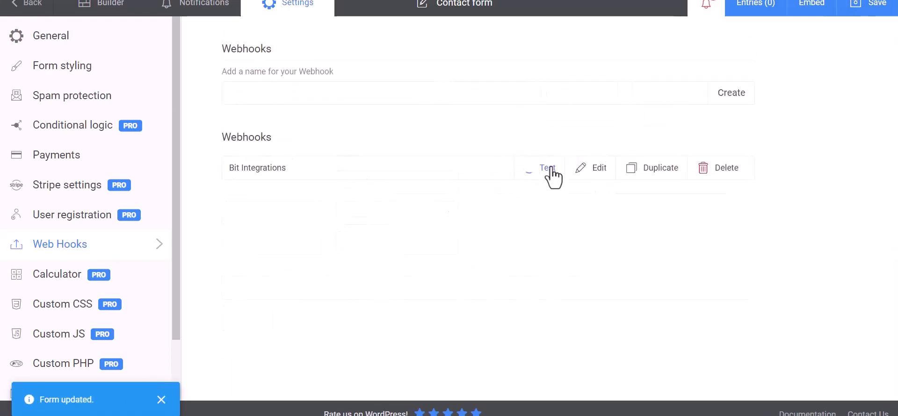
left_click(546, 168)
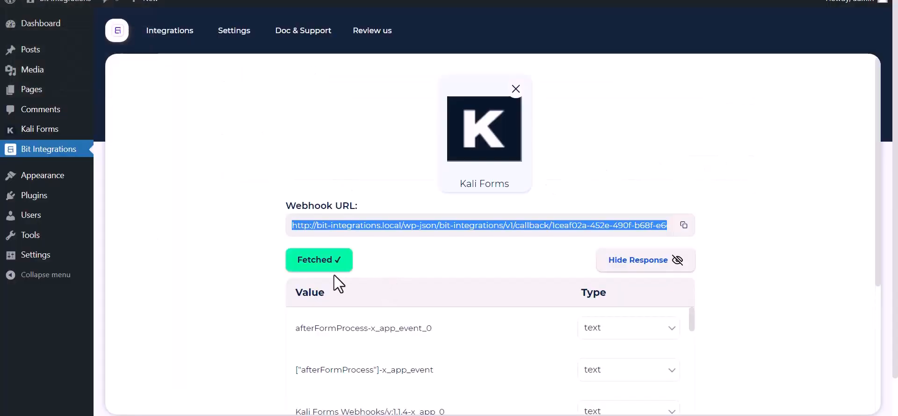
Review the fetched Name, Email and Phone data, then search actions for 'twi'
scroll("down", 3)
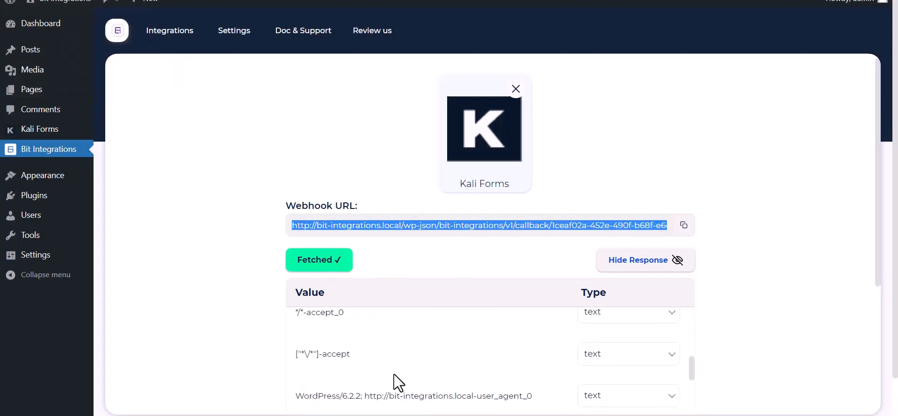
scroll("down", 3)
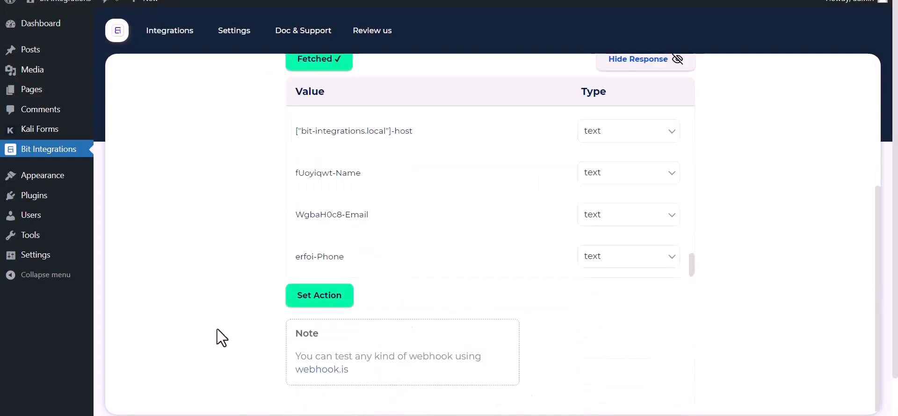
left_click(319, 295)
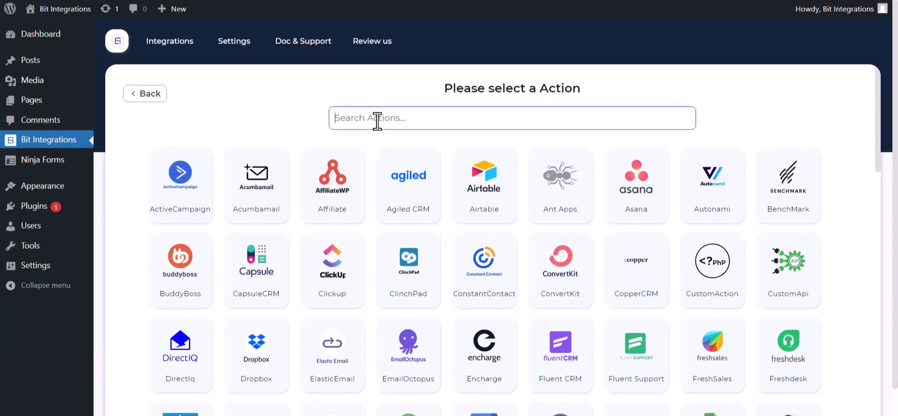
type("twi")
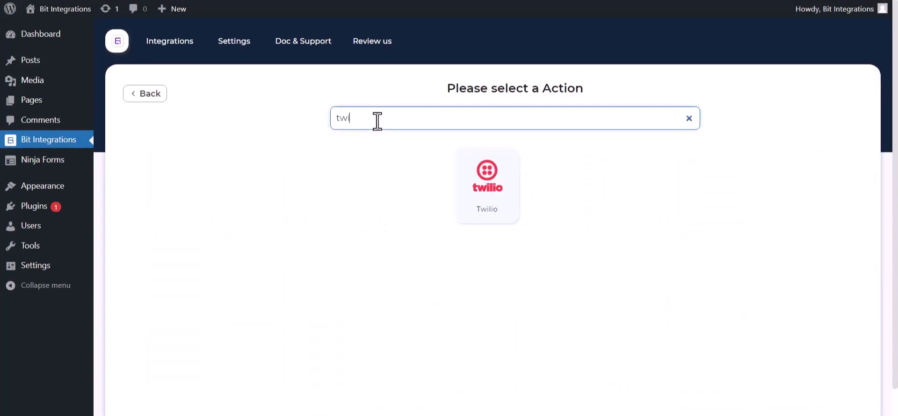
Select Twilio as the action and open the Twilio Console for credentials
left_click(486, 186)
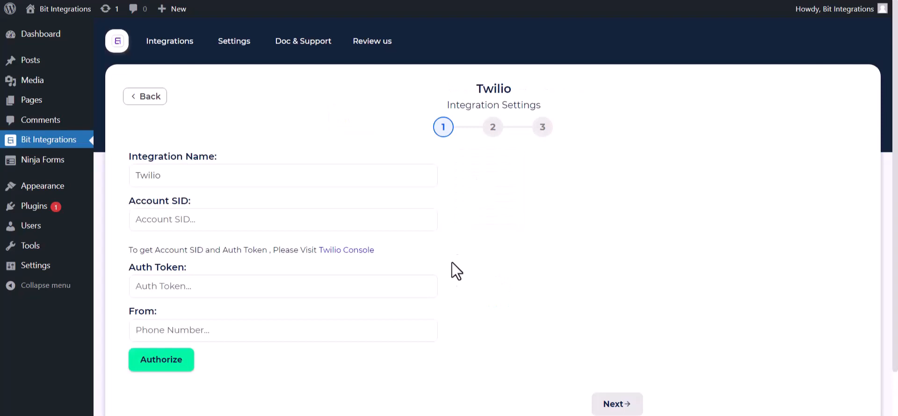
mouse_move(280, 241)
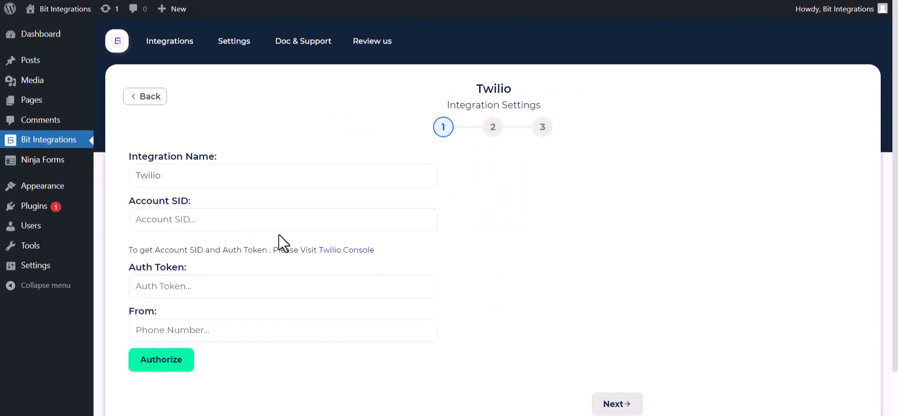
left_click(283, 330)
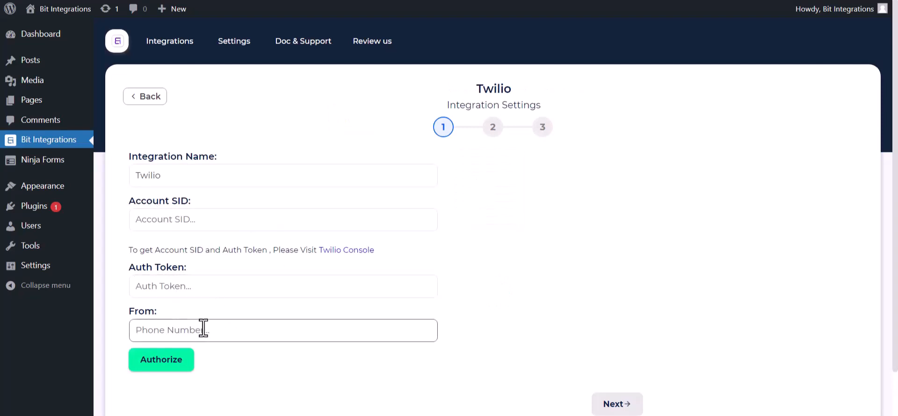
mouse_move(347, 250)
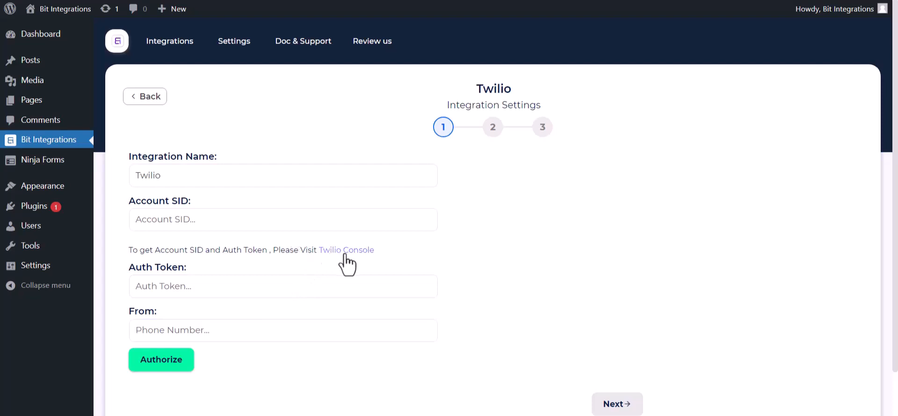
mouse_move(357, 261)
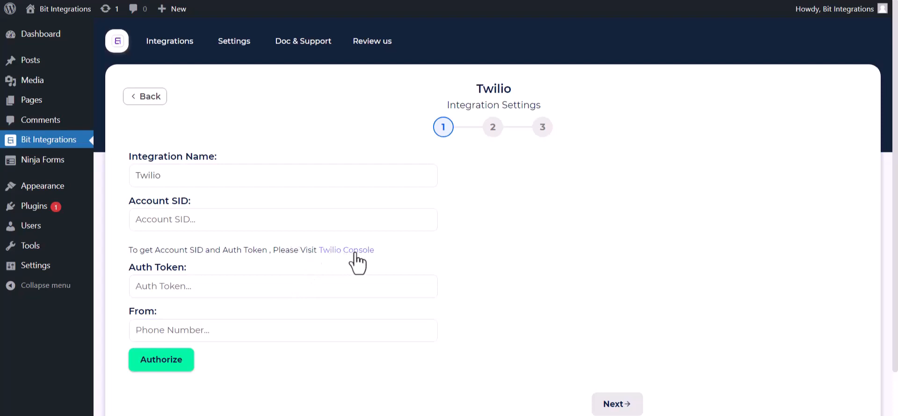
left_click(346, 251)
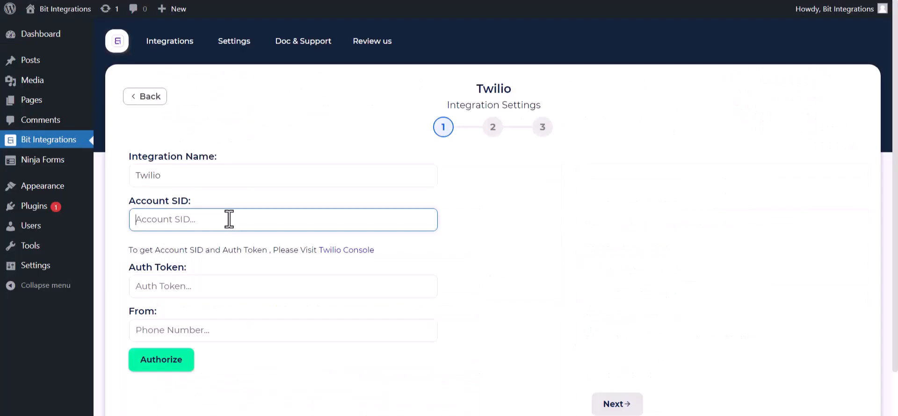
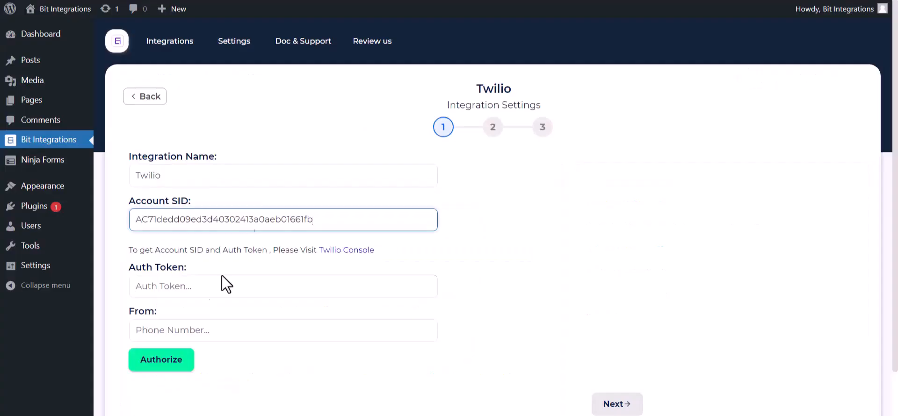
left_click(282, 287)
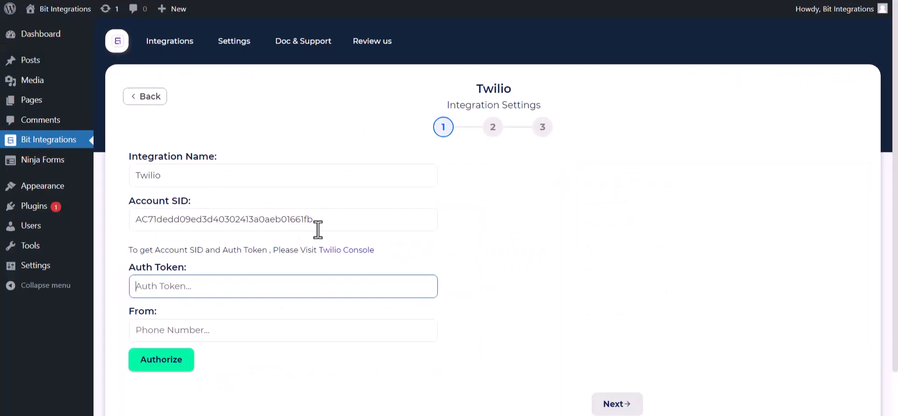
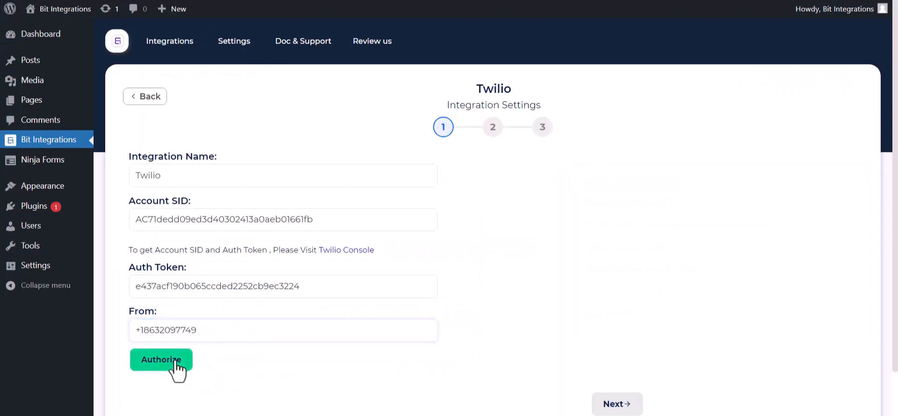
left_click(161, 360)
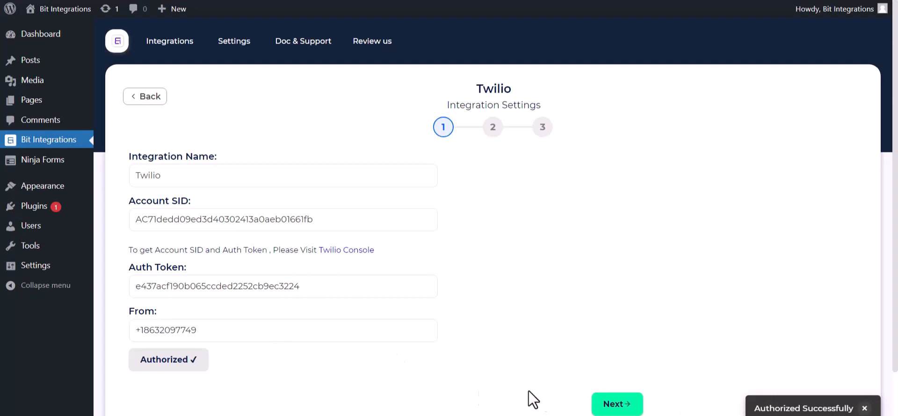
Send to the Phone field with a Name, Email and Phone message, no conditional logic, and Finish & Save
left_click(616, 403)
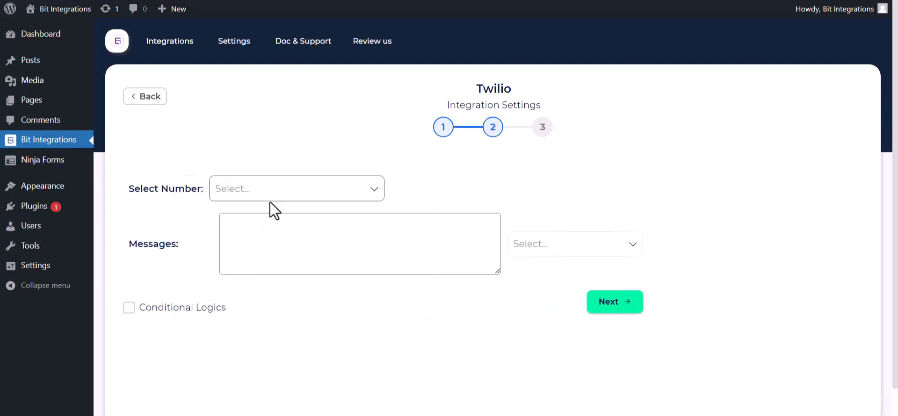
left_click(295, 189)
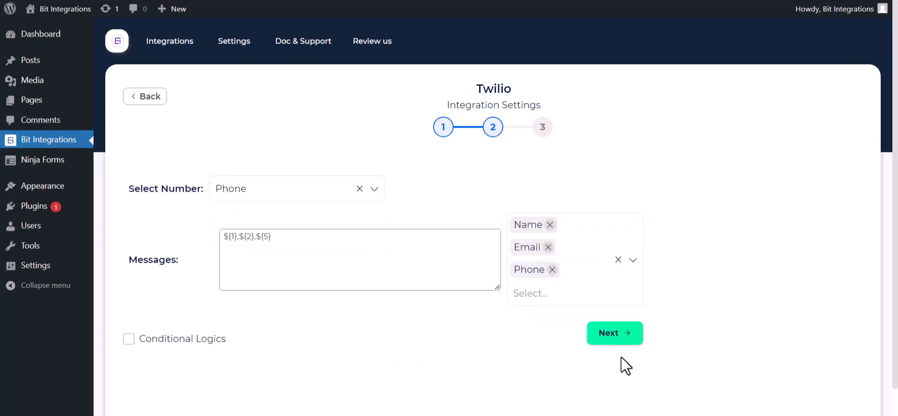
left_click(129, 339)
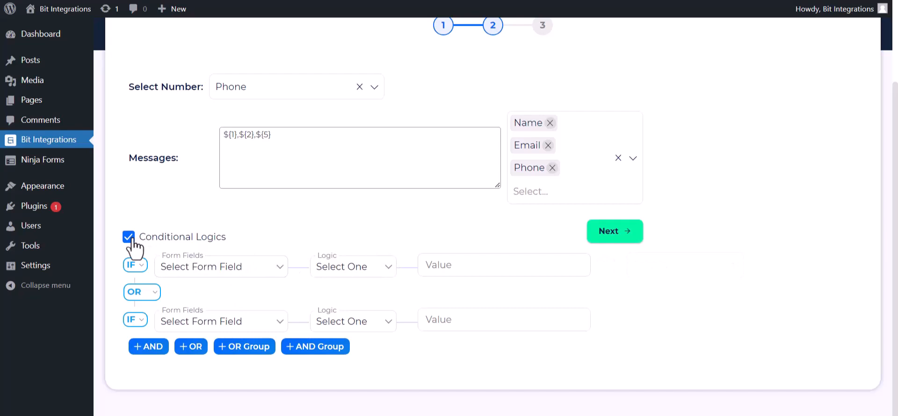
left_click(128, 237)
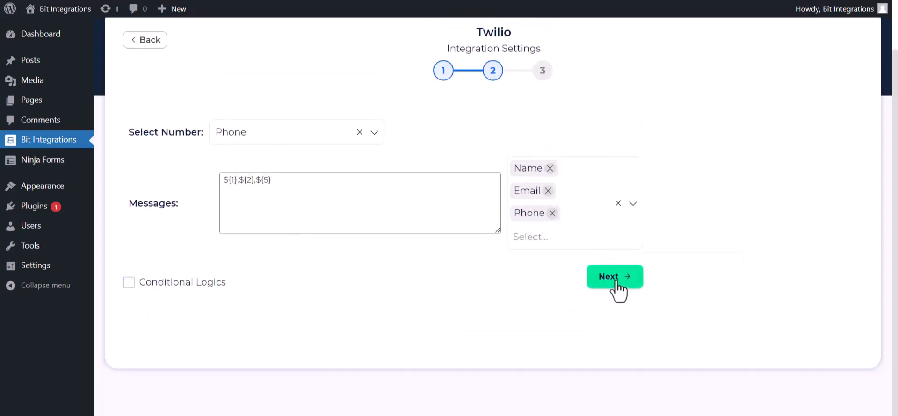
left_click(614, 276)
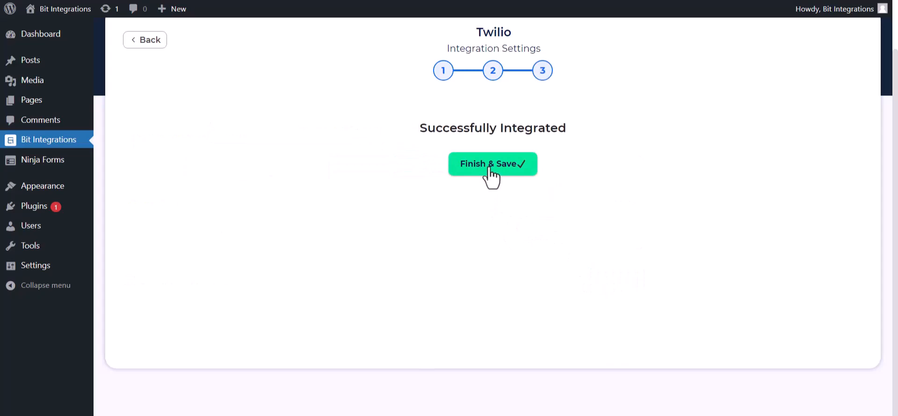
left_click(491, 164)
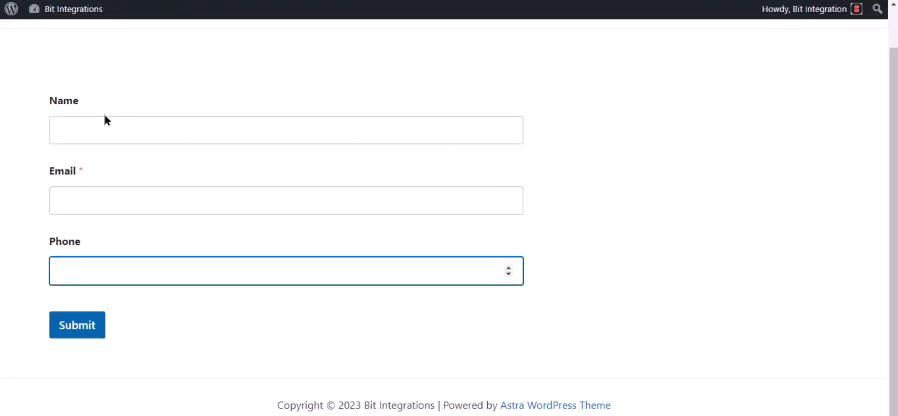
left_click(286, 130)
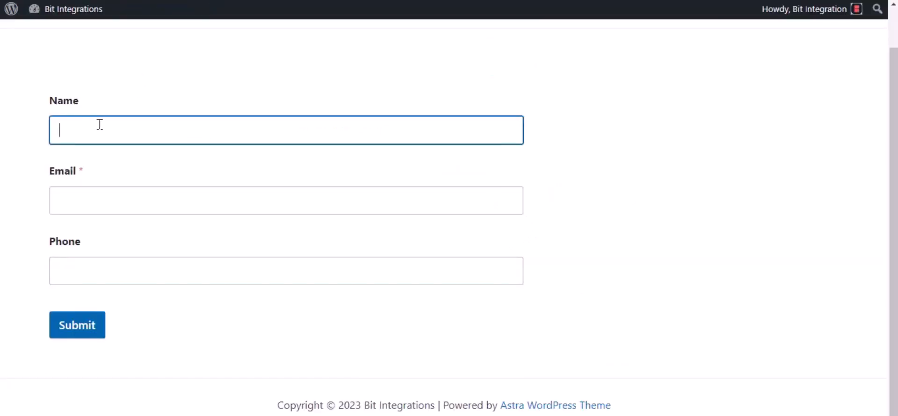
type("Bit Integration")
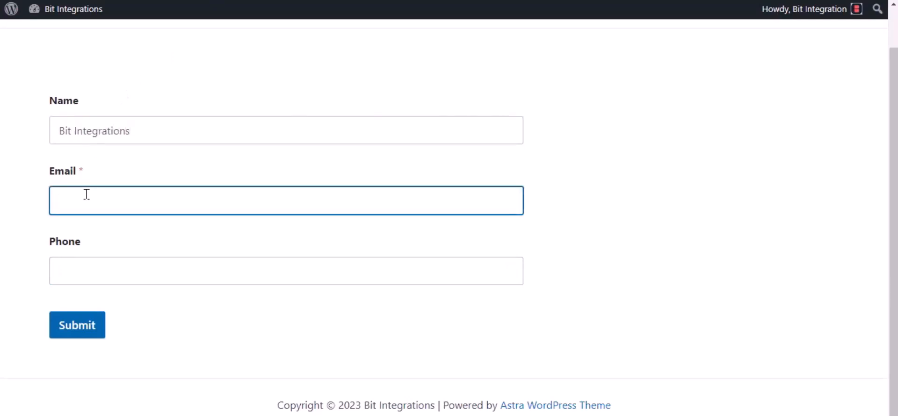
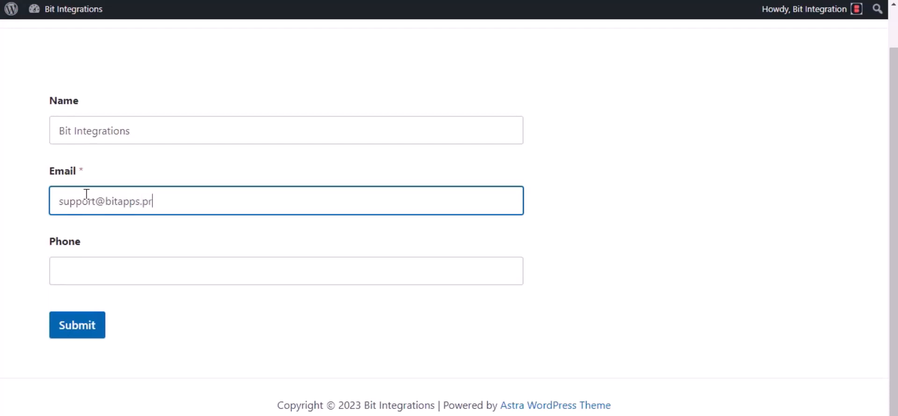
type("4")
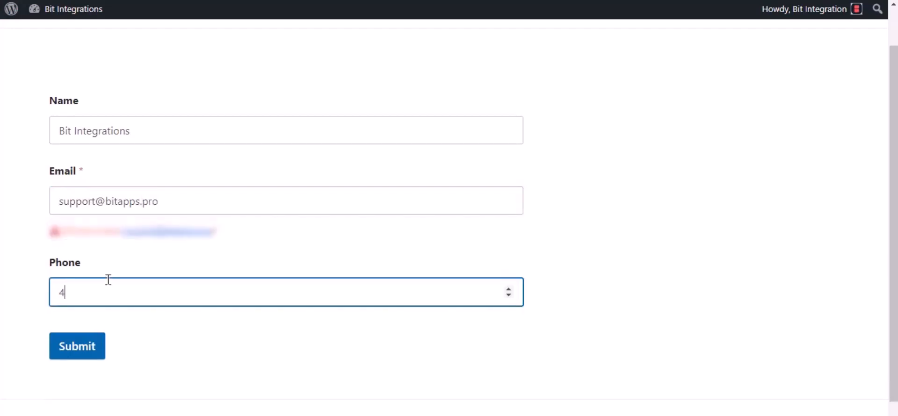
type("44555666")
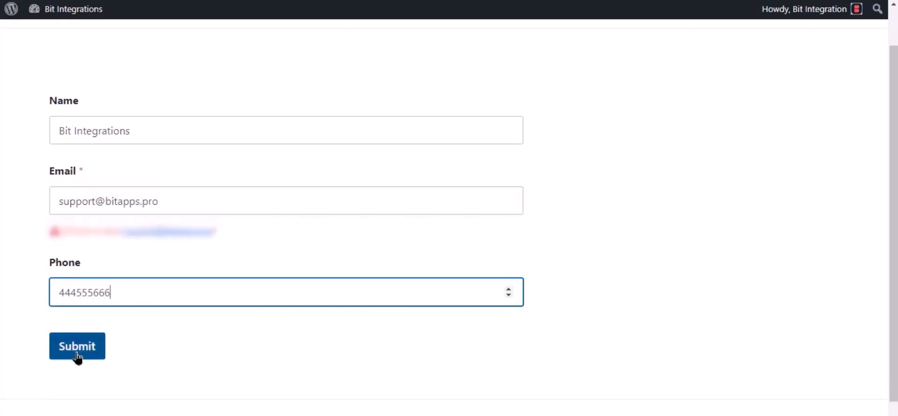
left_click(77, 345)
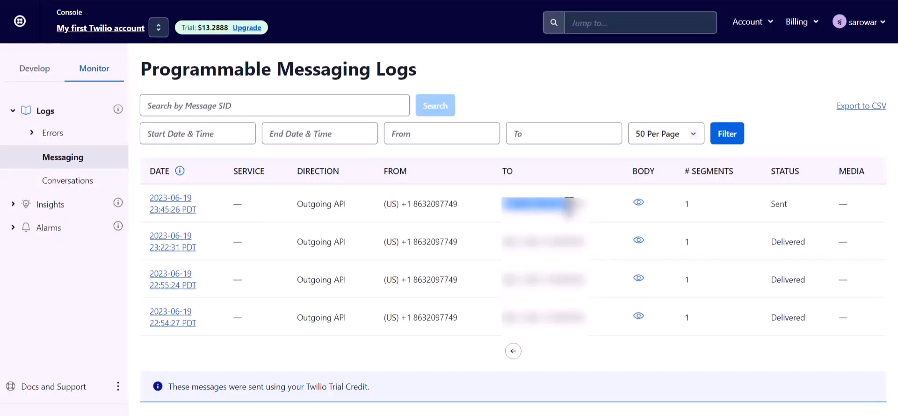
mouse_move(638, 204)
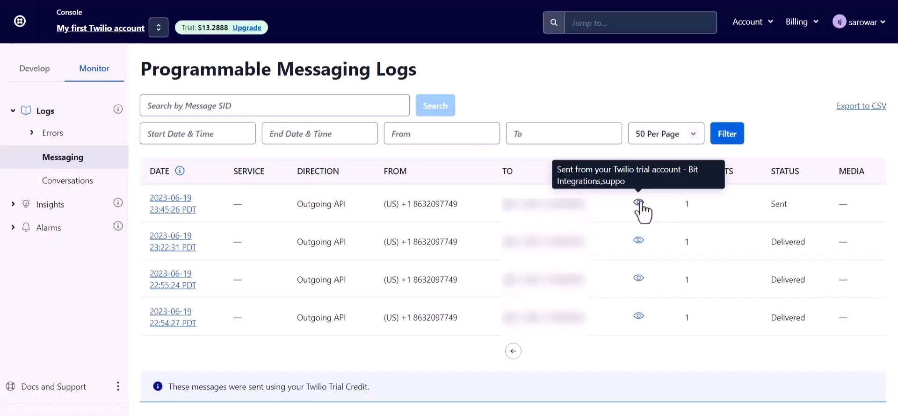